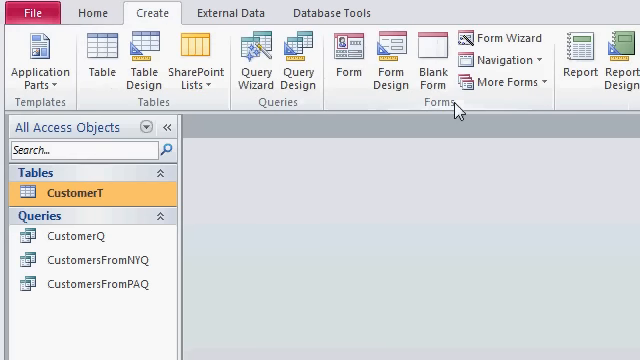
mouse_move(405, 161)
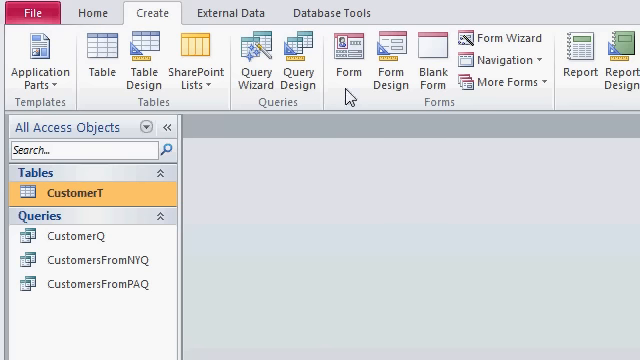
mouse_move(348, 60)
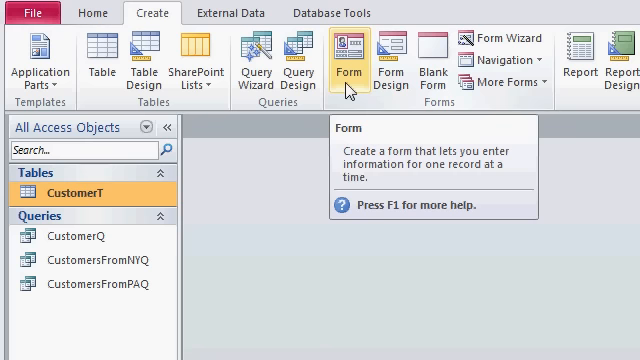
mouse_move(390, 60)
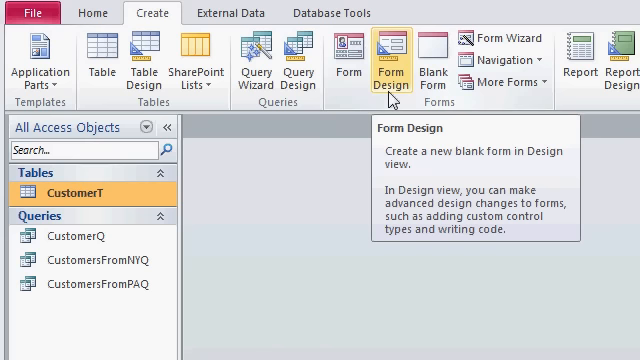
mouse_move(435, 62)
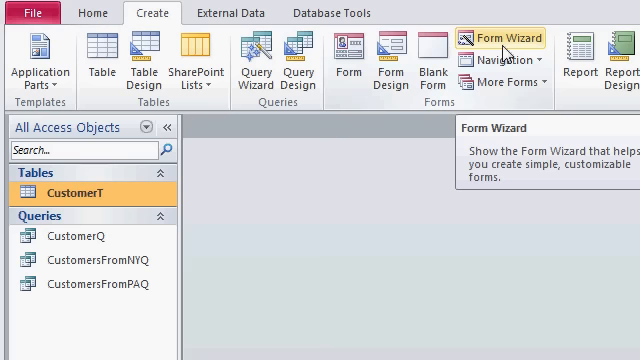
mouse_move(505, 60)
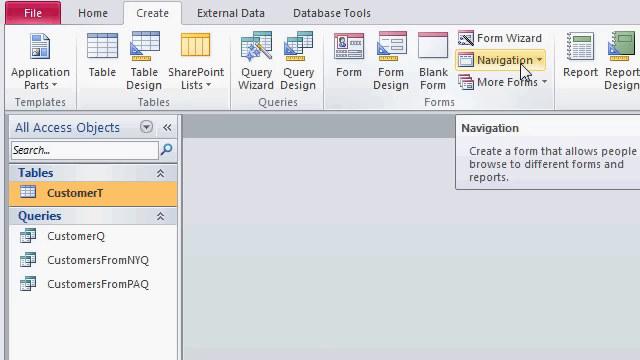
Open the More Forms dropdown on the Create tab to list extra form layouts
left_click(506, 84)
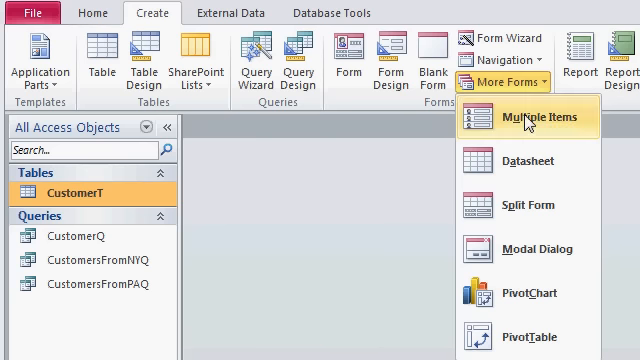
mouse_move(528, 161)
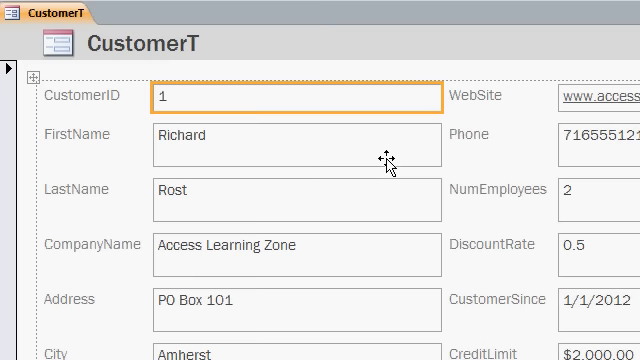
mouse_move(220, 62)
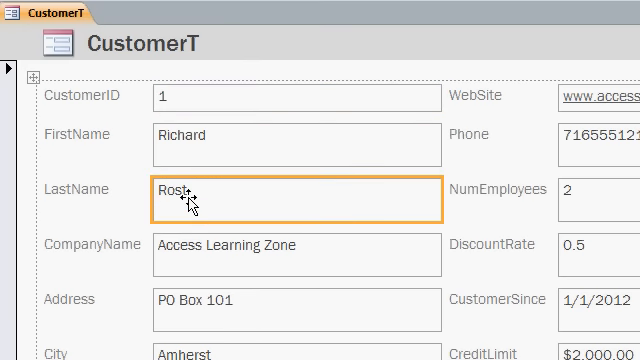
mouse_move(212, 198)
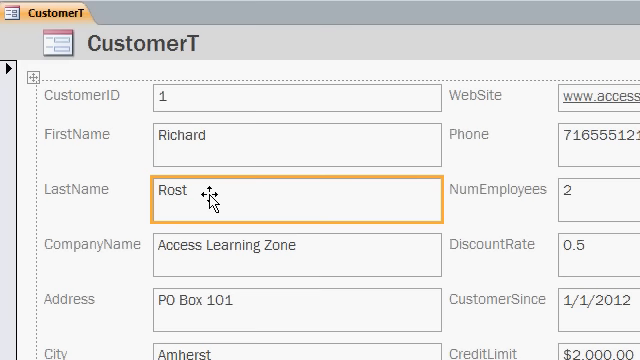
mouse_move(207, 199)
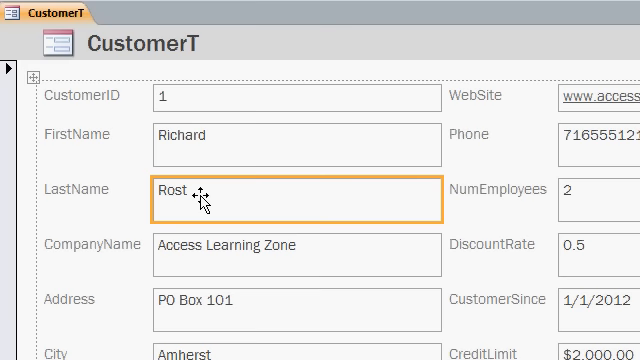
mouse_move(200, 195)
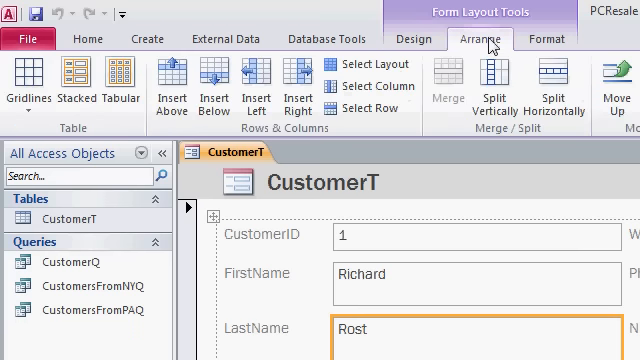
left_click(546, 39)
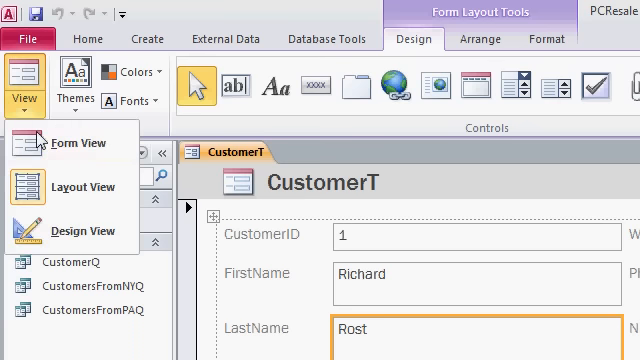
mouse_move(82, 187)
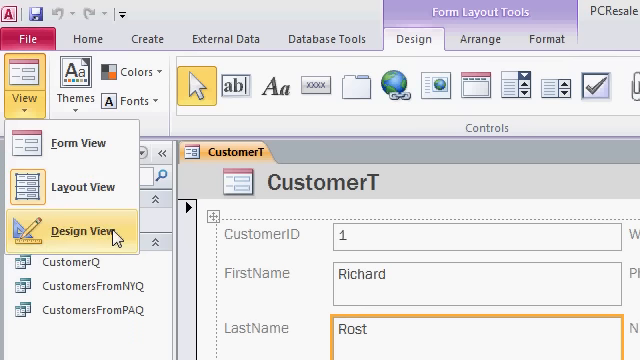
mouse_move(83, 187)
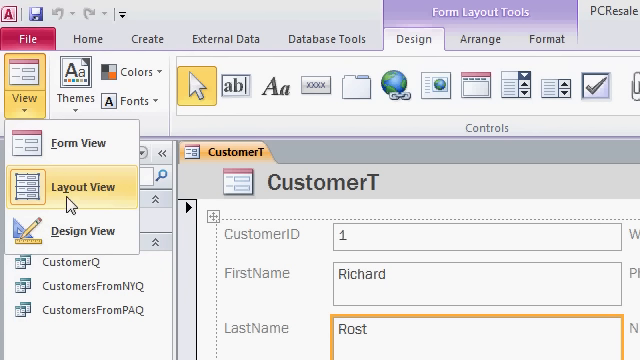
mouse_move(100, 204)
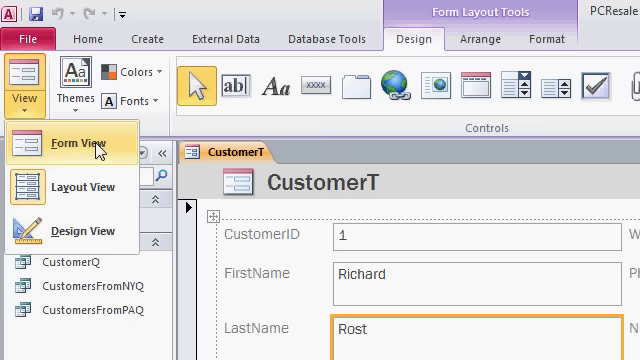
mouse_move(91, 231)
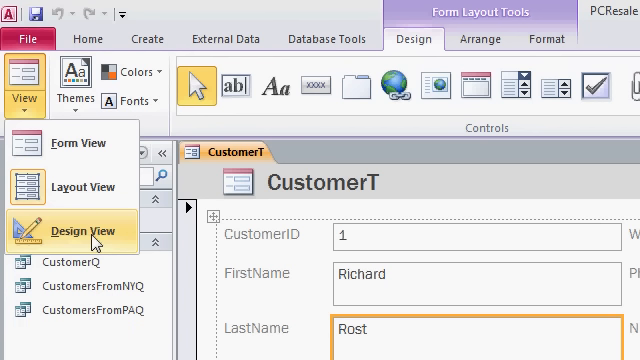
left_click(75, 231)
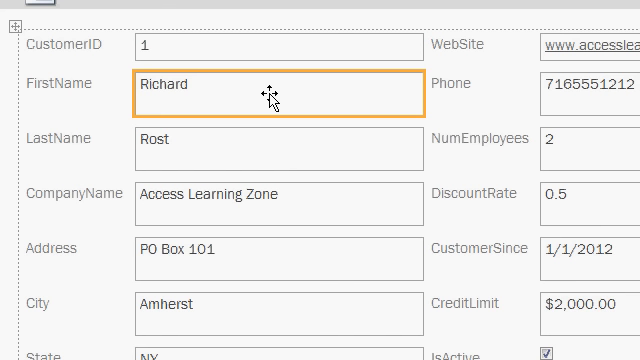
mouse_move(275, 115)
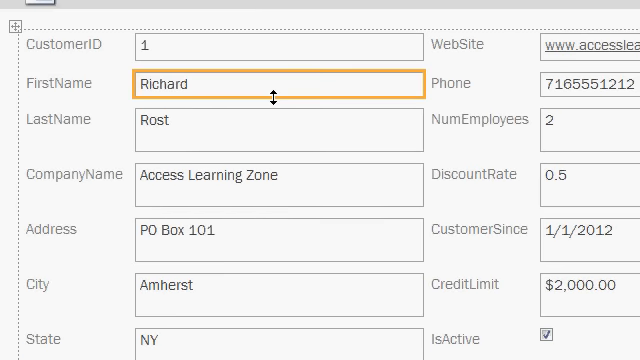
mouse_move(535, 85)
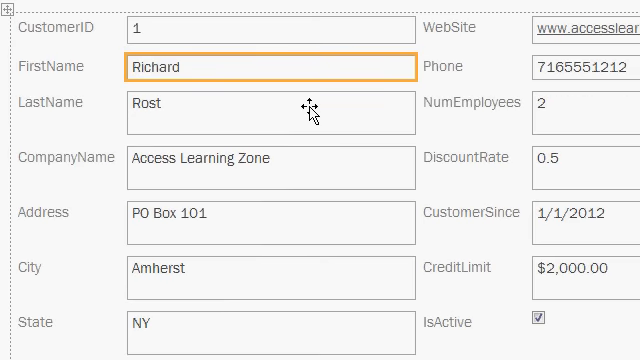
mouse_move(410, 66)
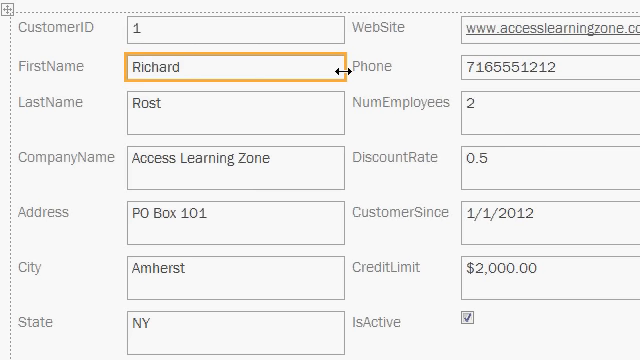
mouse_move(78, 73)
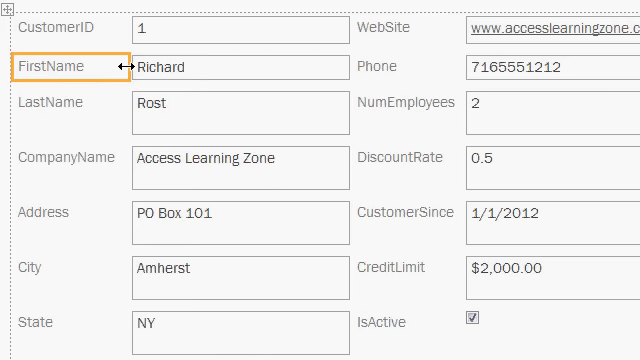
mouse_move(255, 107)
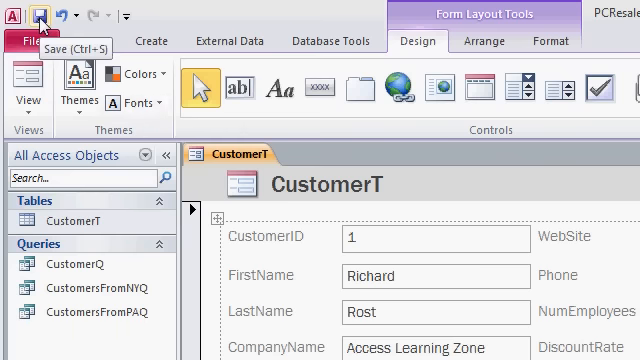
Save the new form from the Quick Access Toolbar under the name 'CustomerF'
left_click(40, 15)
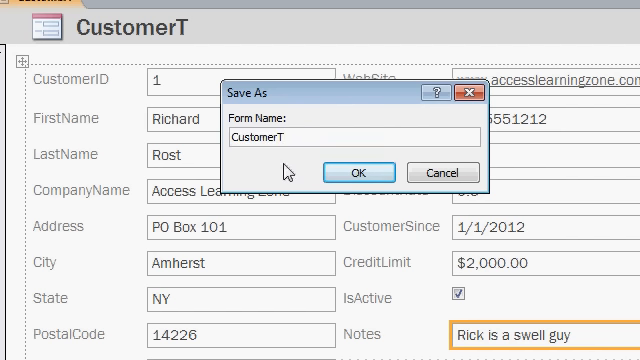
type("CustomerF")
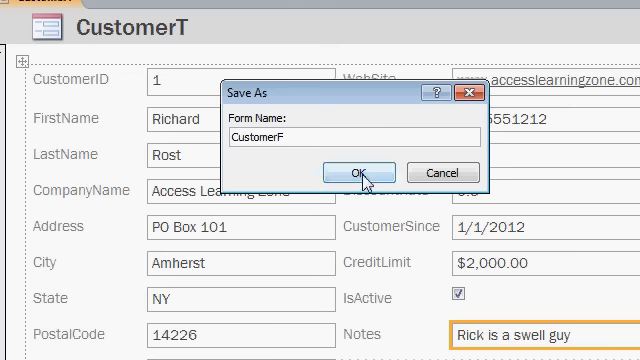
left_click(360, 172)
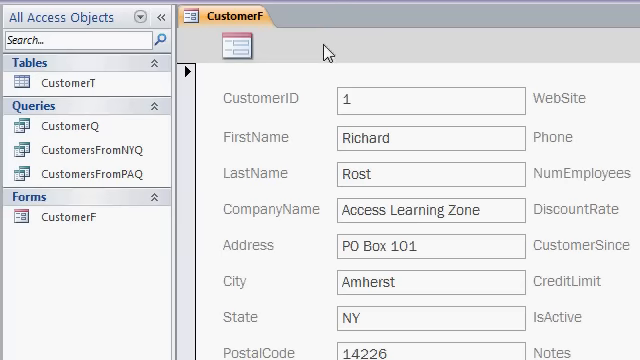
left_click(225, 48)
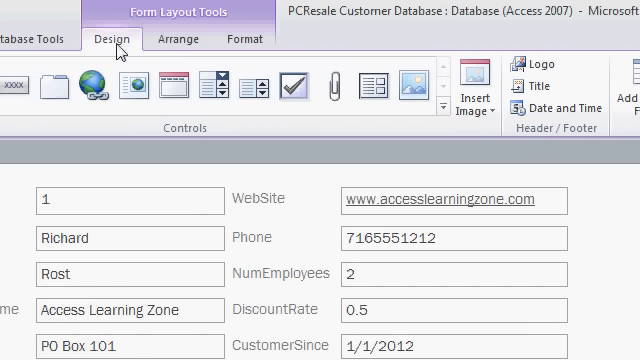
mouse_move(567, 78)
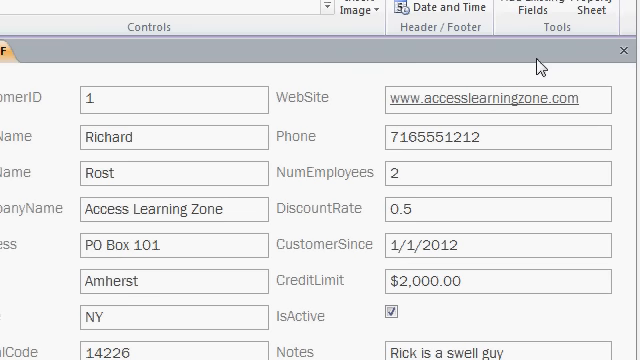
mouse_move(603, 57)
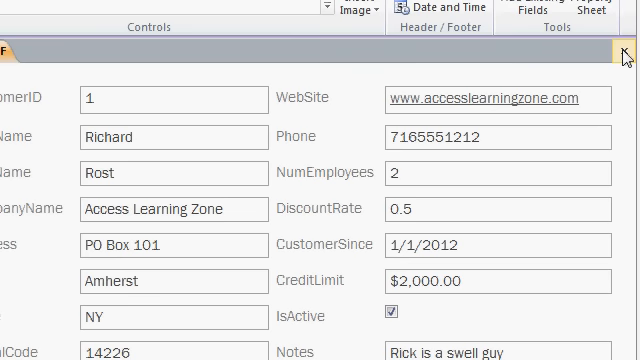
Close CustomerF and choose Yes to keep its design changes
left_click(627, 50)
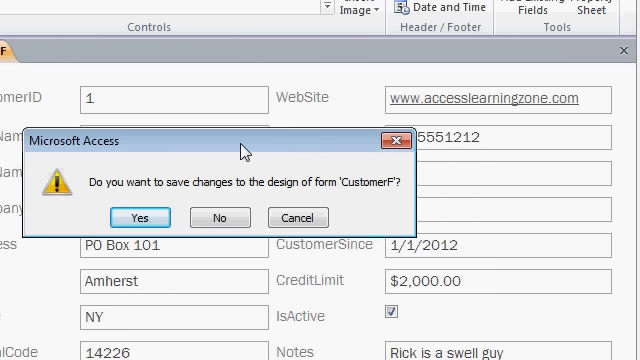
mouse_move(344, 198)
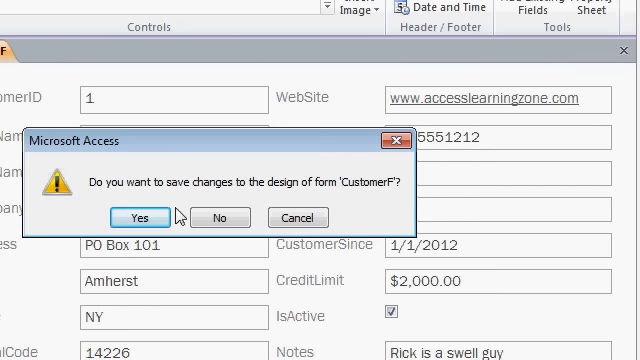
left_click(118, 217)
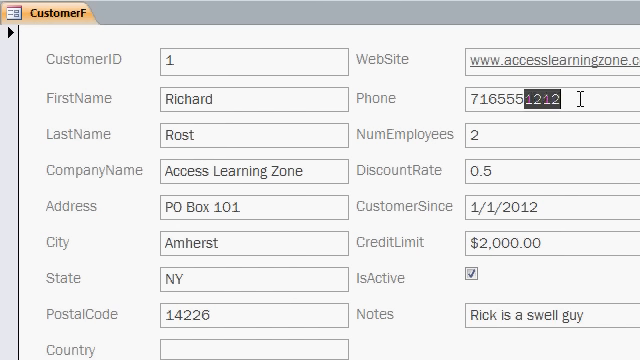
type("7777")
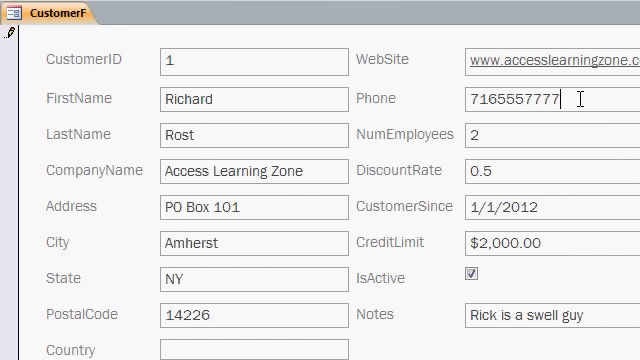
scroll("down", 3)
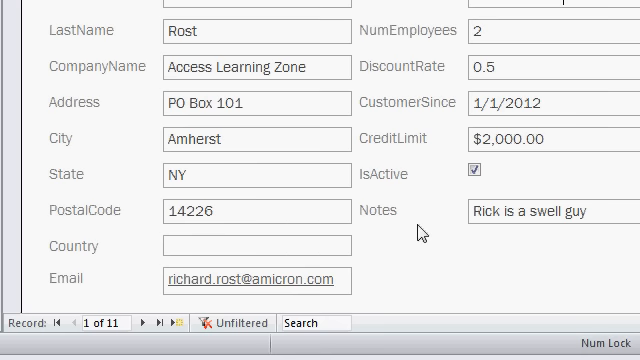
mouse_move(199, 302)
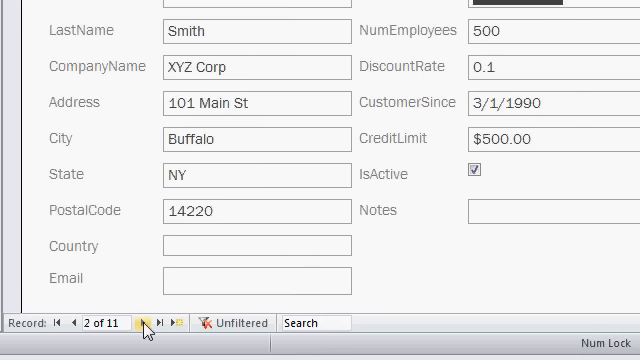
left_click(149, 322)
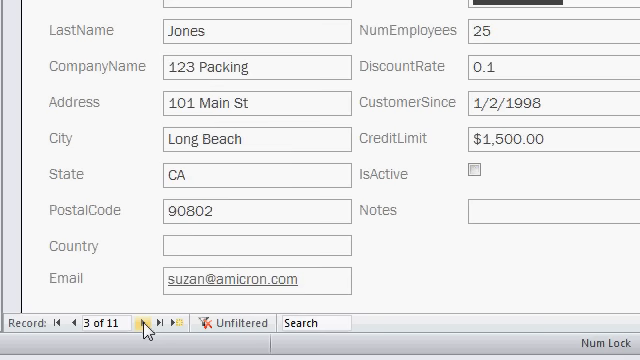
left_click(147, 322)
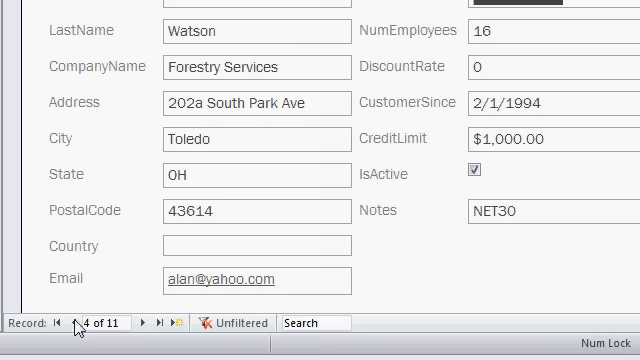
left_click(108, 322)
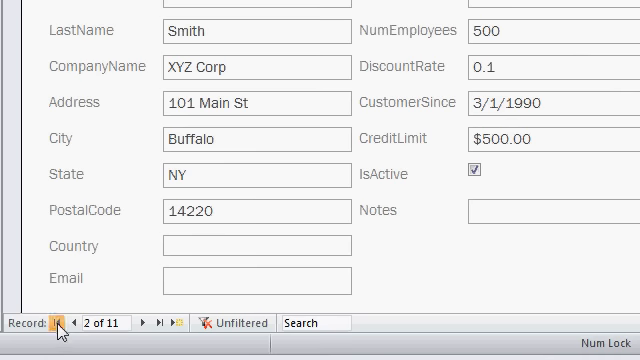
left_click(59, 322)
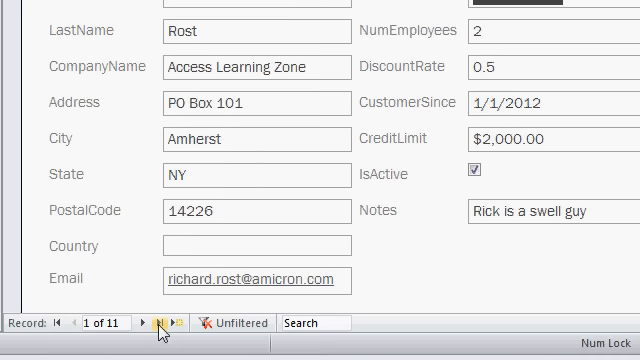
mouse_move(160, 322)
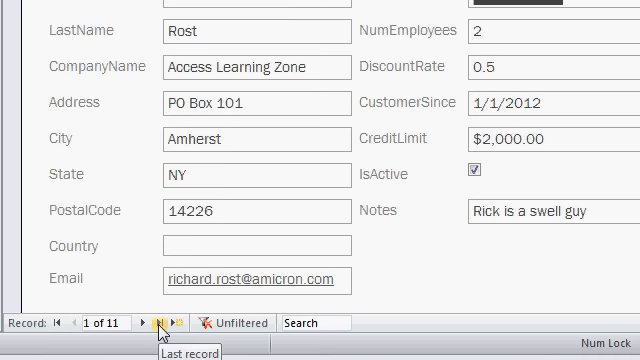
left_click(158, 322)
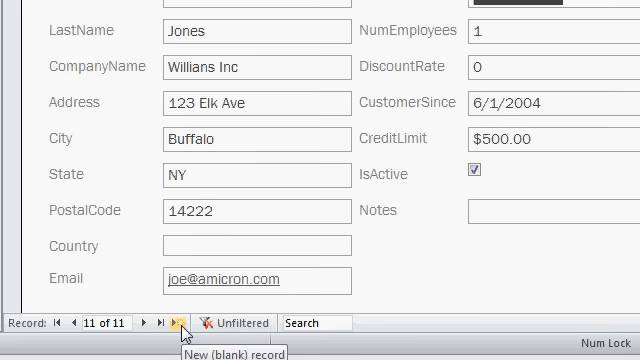
left_click(182, 322)
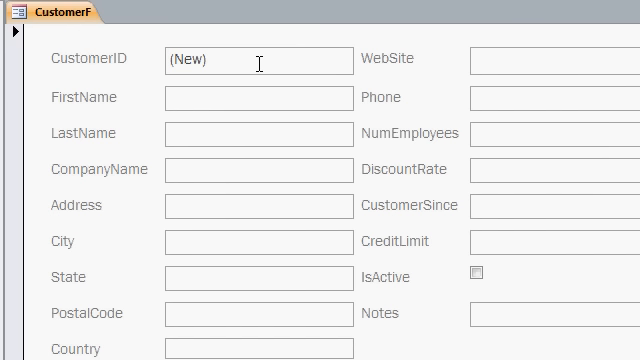
mouse_move(252, 97)
type("Guy")
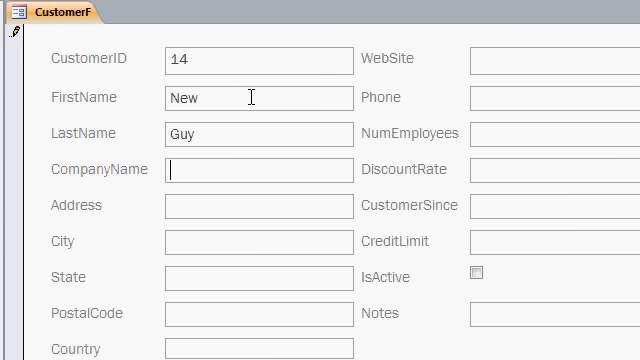
Enter 'XYZ Corp' as the company name for the New Guy record
type("XYZ Corp")
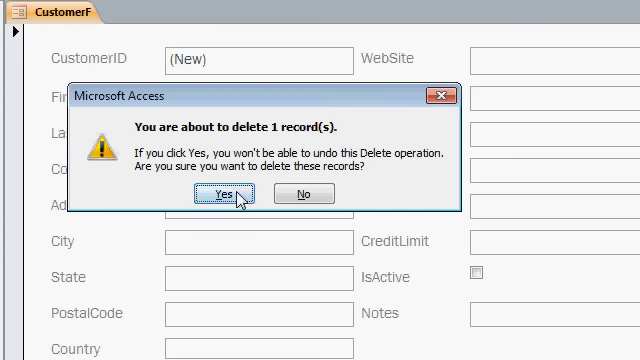
Confirm permanently deleting the New Guy test record
left_click(228, 194)
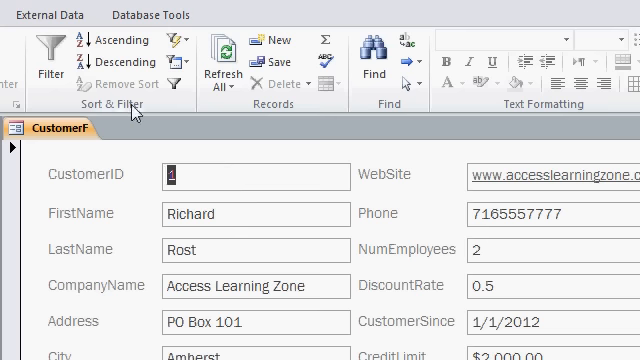
mouse_move(287, 113)
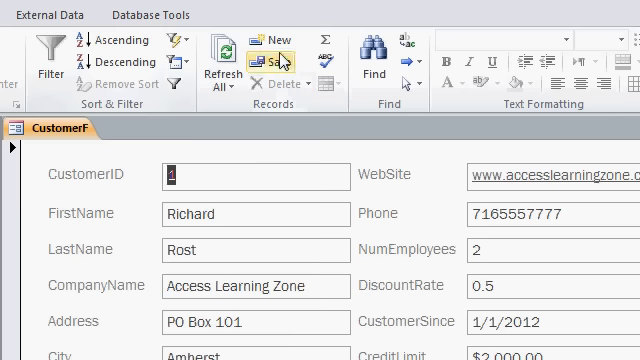
mouse_move(277, 41)
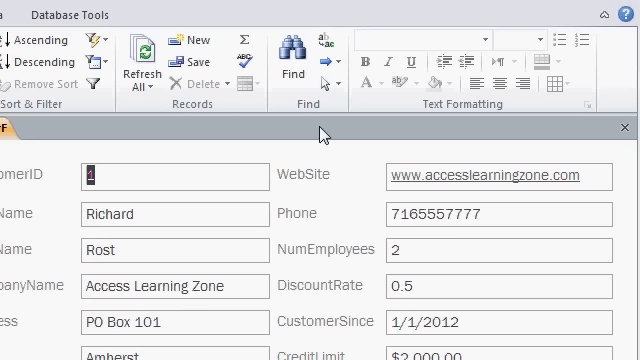
mouse_move(625, 132)
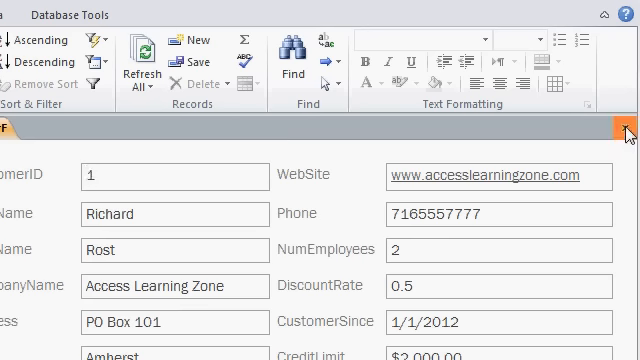
Close the CustomerF form tab, returning to the navigation pane
left_click(626, 130)
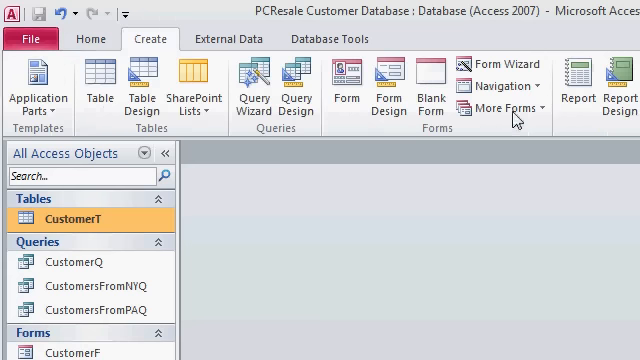
left_click(505, 108)
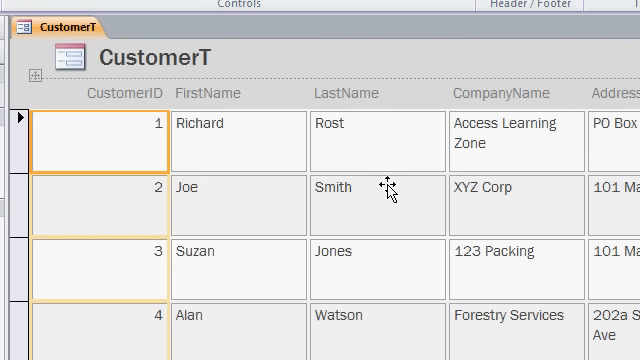
mouse_move(100, 165)
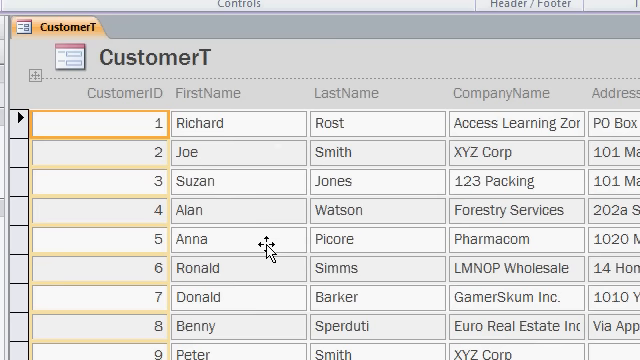
mouse_move(170, 124)
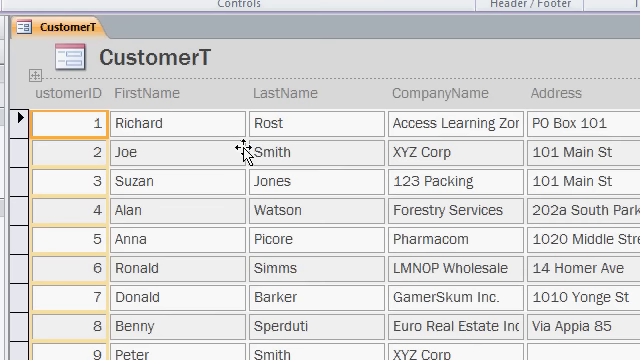
scroll("right", 3)
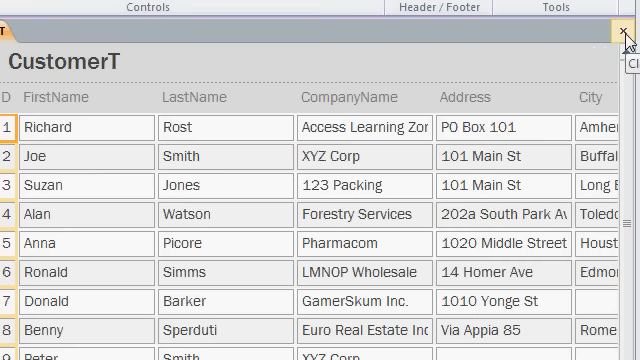
left_click(627, 20)
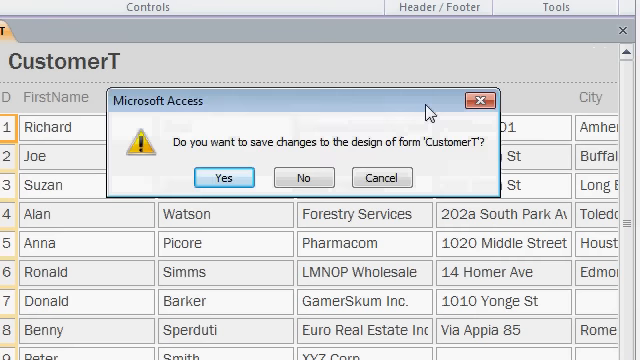
mouse_move(345, 130)
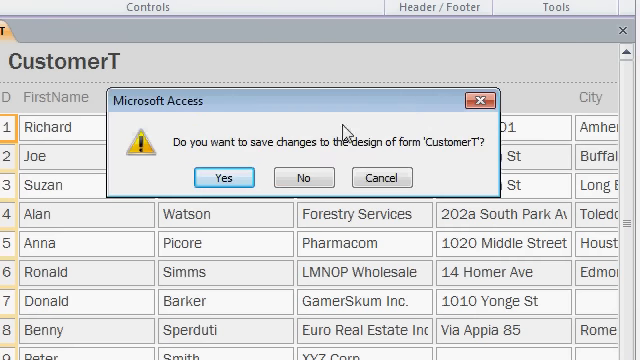
left_click(303, 177)
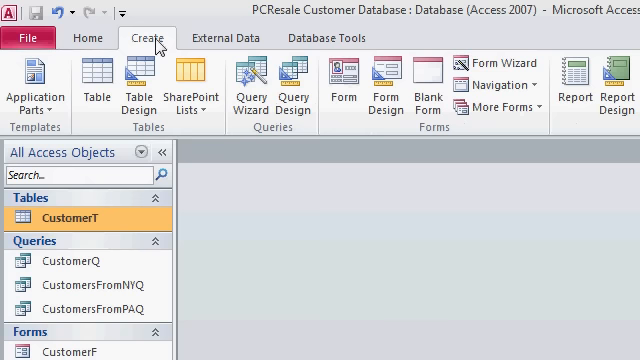
left_click(500, 106)
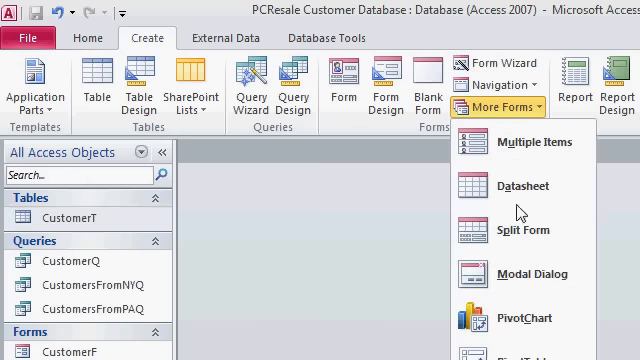
mouse_move(523, 230)
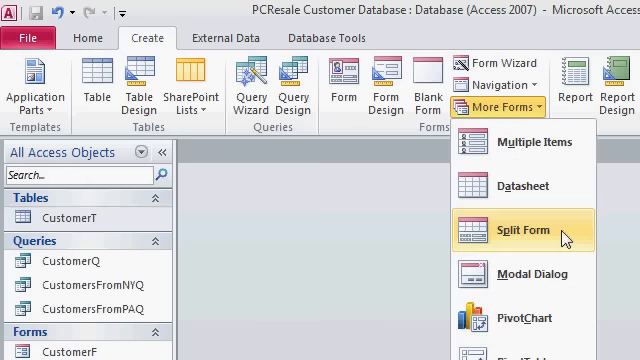
left_click(521, 230)
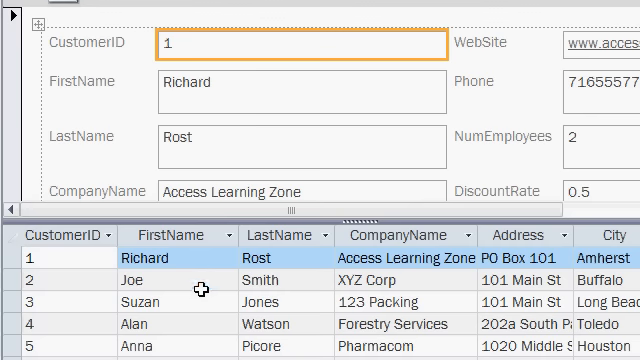
mouse_move(192, 286)
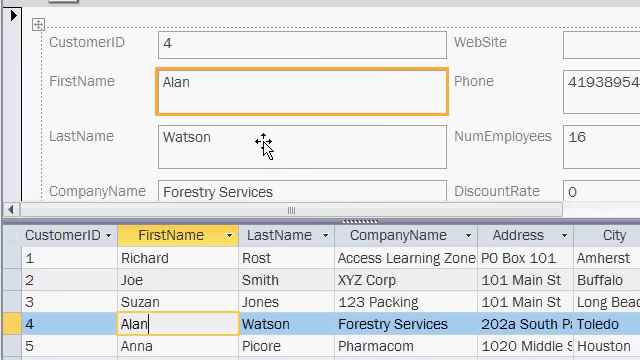
scroll("down", 3)
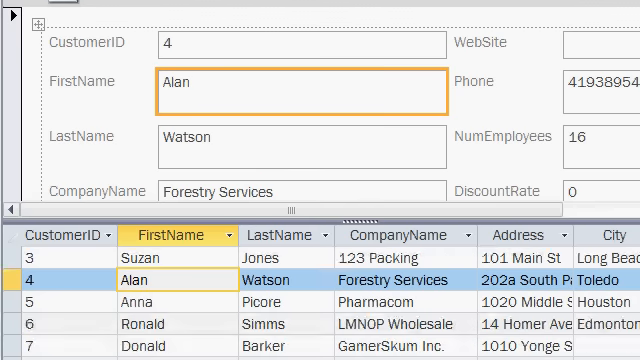
scroll("down", 3)
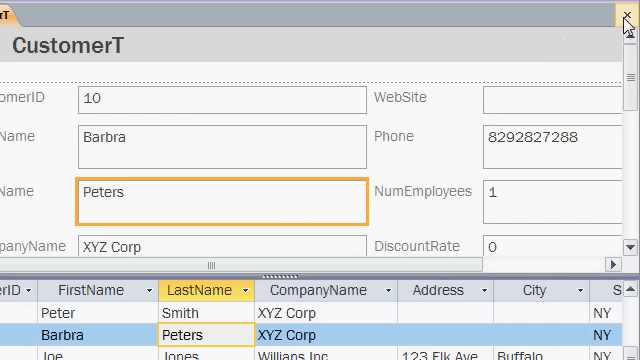
left_click(626, 18)
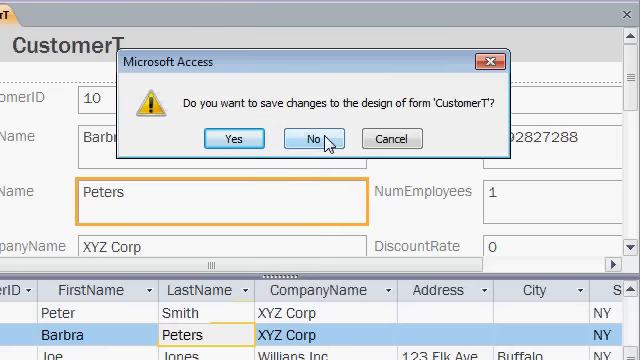
left_click(313, 138)
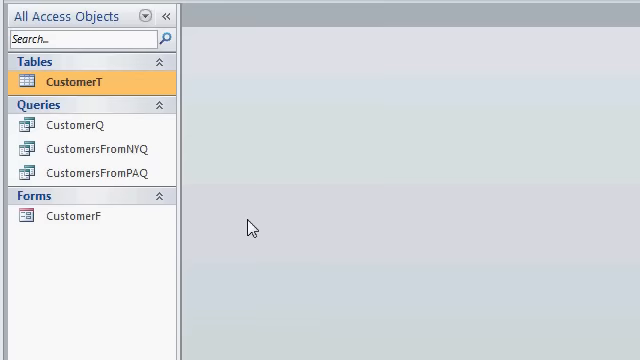